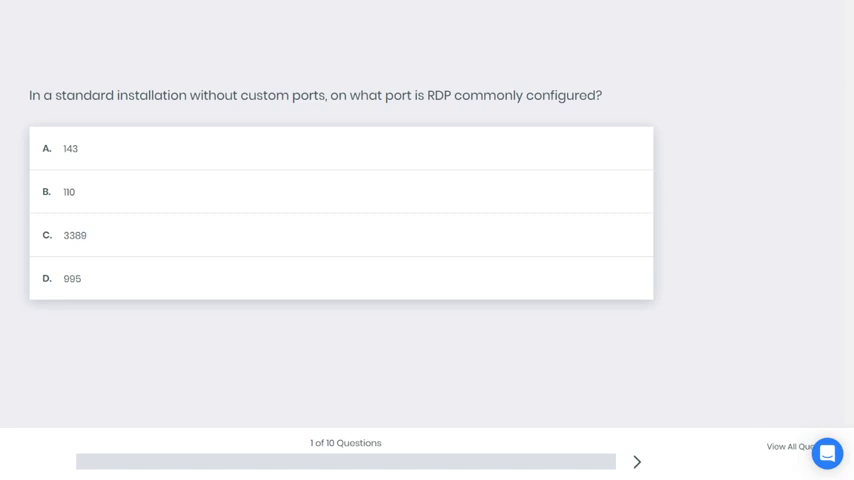
# Answer the RDP port question with 3389, show its explanation, and advance to question 2.
pyautogui.click(76, 236)
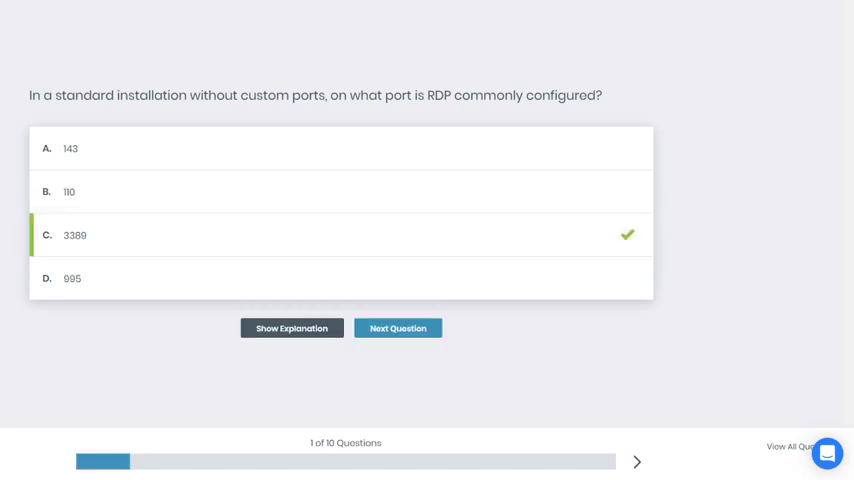
pyautogui.click(292, 328)
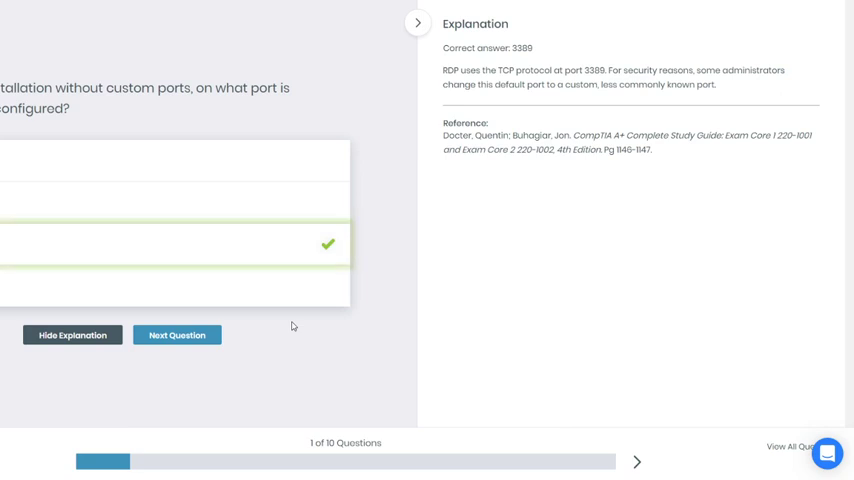
pyautogui.click(176, 334)
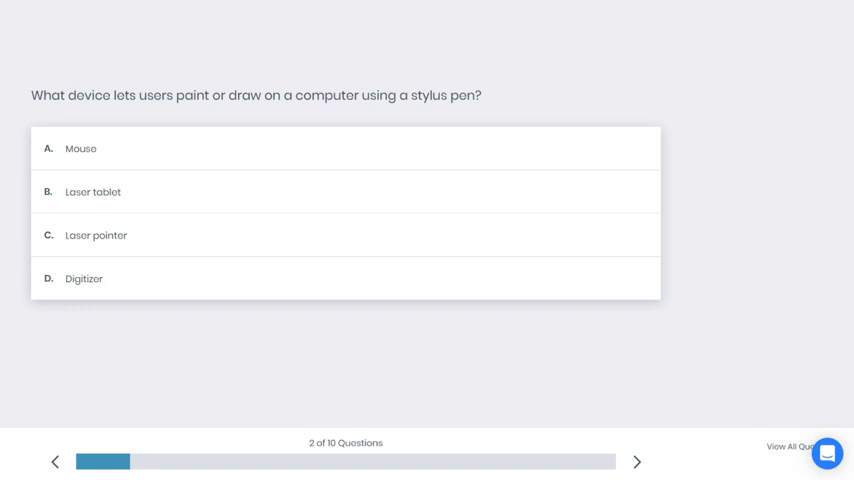
# Answer the stylus pen question with Digitizer and show its explanation.
pyautogui.click(84, 278)
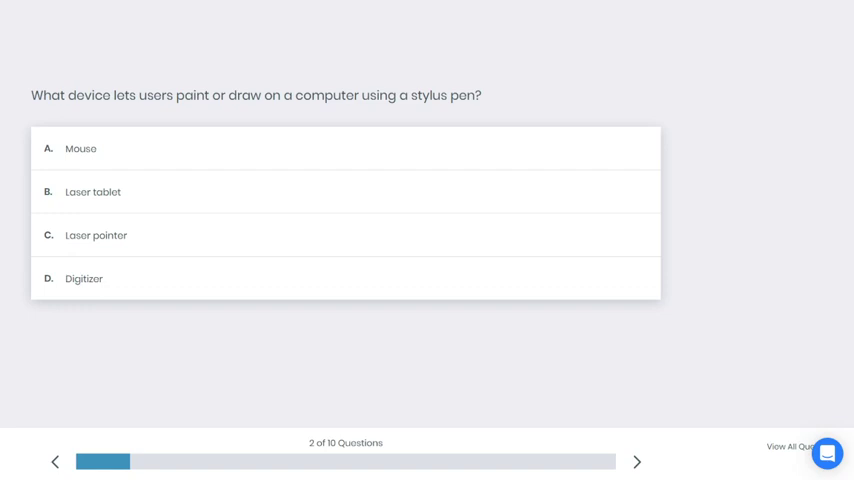
pyautogui.click(84, 278)
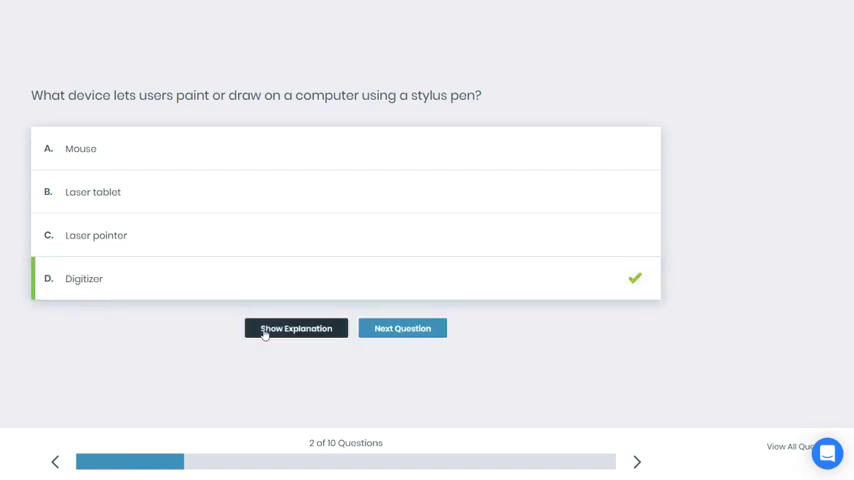
pyautogui.click(296, 328)
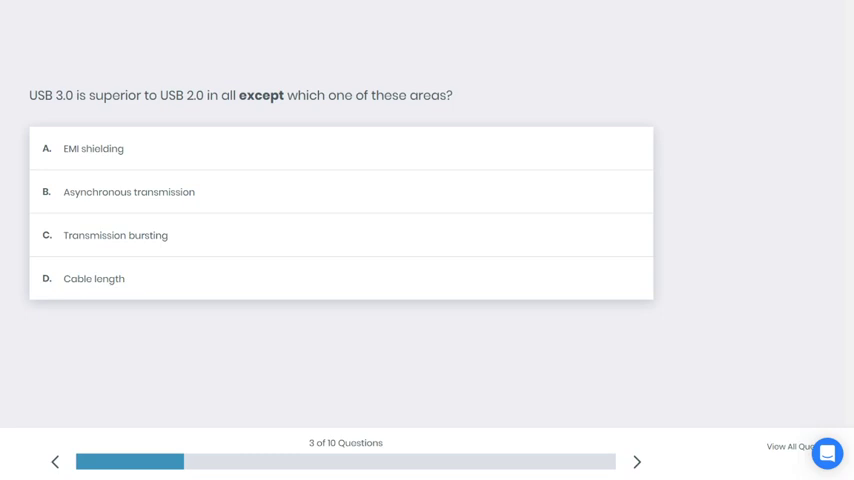
# Answer the USB 3.0 question with Cable length and show its explanation.
pyautogui.click(104, 280)
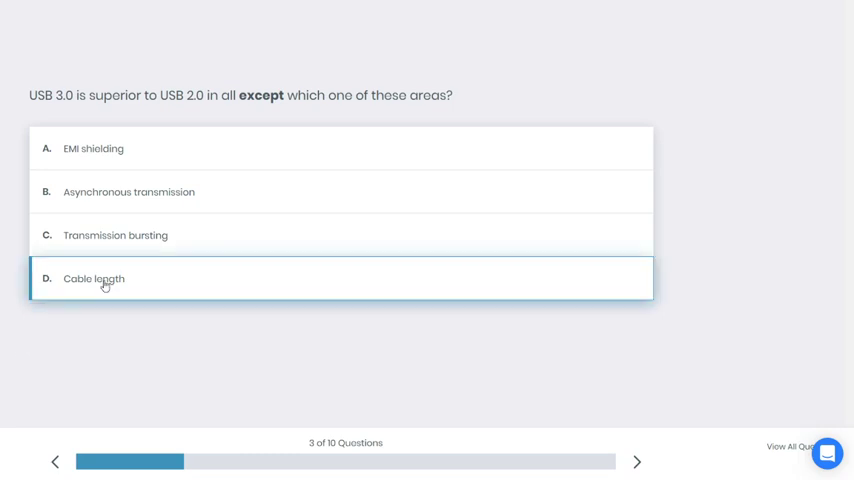
pyautogui.click(104, 282)
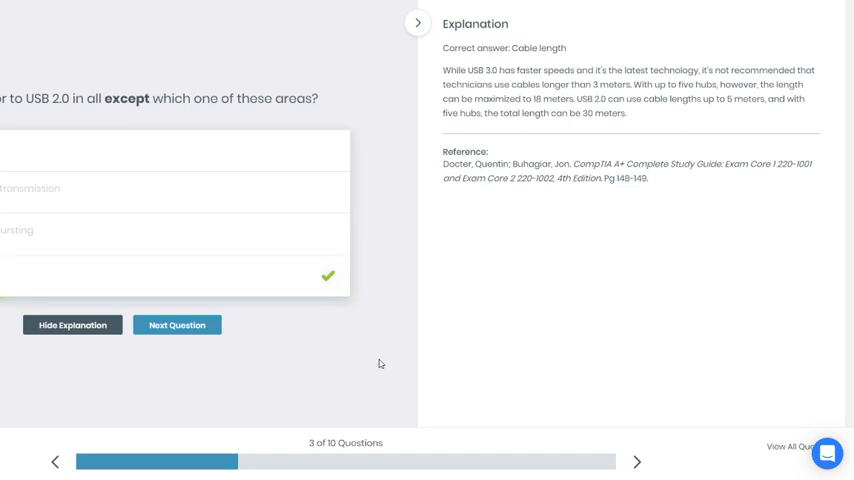
pyautogui.moveTo(176, 328)
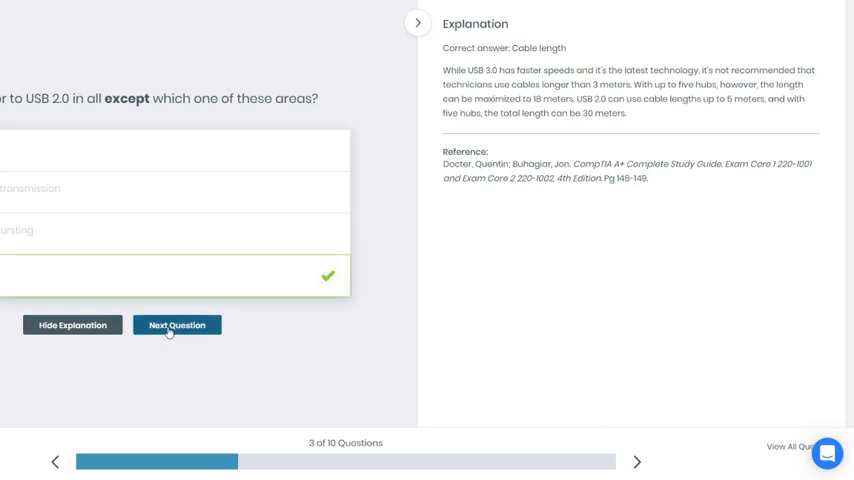
# Advance to question 4, answer Inkjet printer, and show its explanation.
pyautogui.click(176, 324)
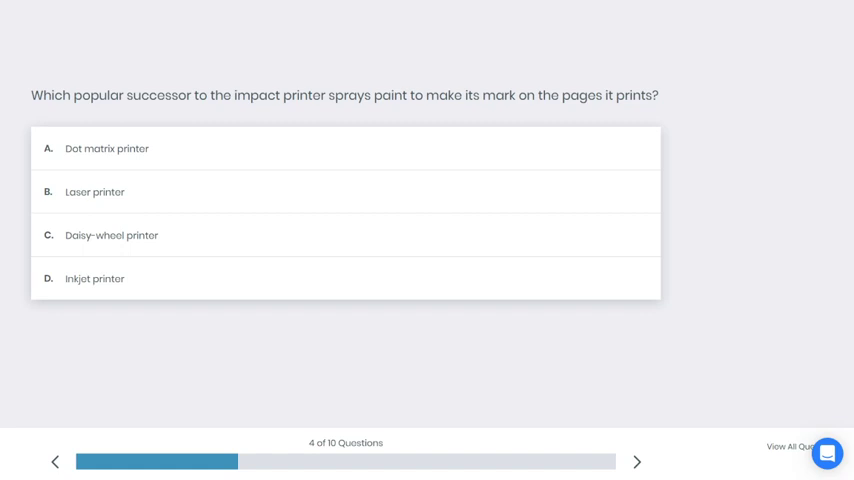
pyautogui.click(94, 278)
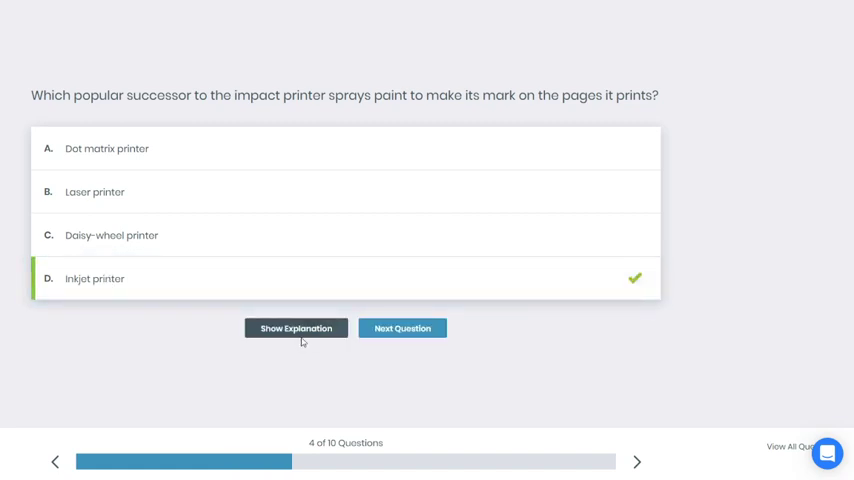
pyautogui.click(296, 328)
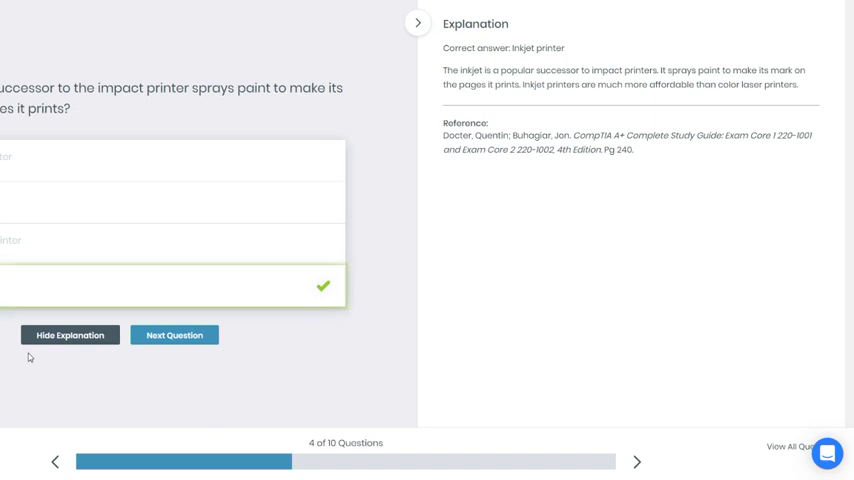
# Advance to question 5, answer Fingerworks for capacitive multi-touch, and show its explanation.
pyautogui.click(174, 336)
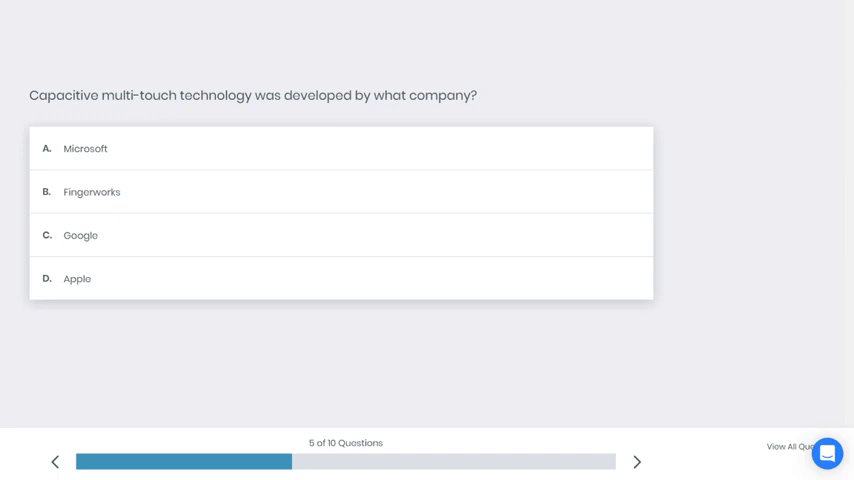
pyautogui.click(90, 192)
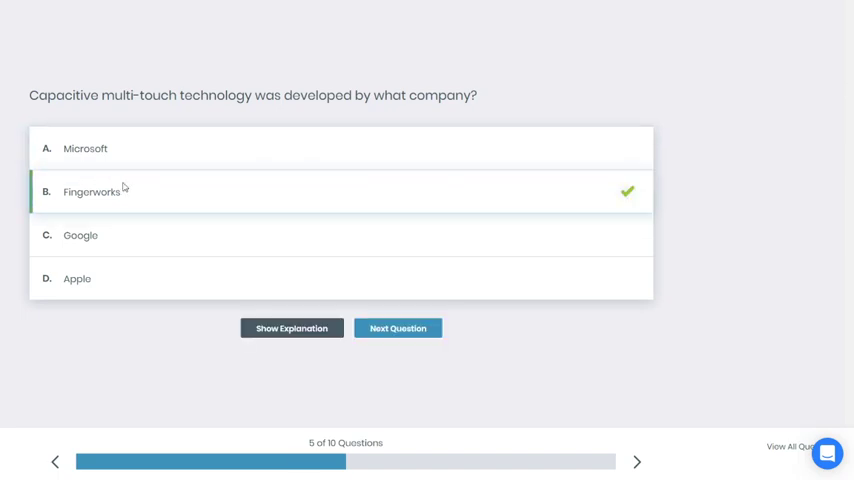
pyautogui.click(292, 328)
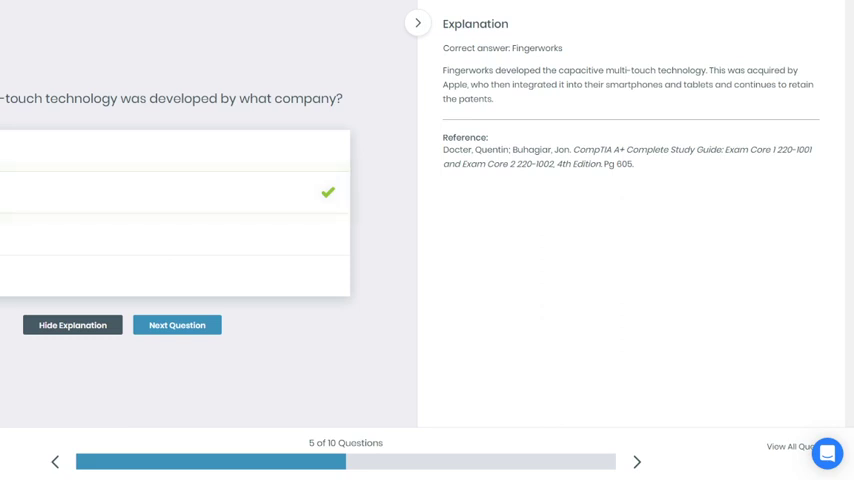
pyautogui.moveTo(180, 304)
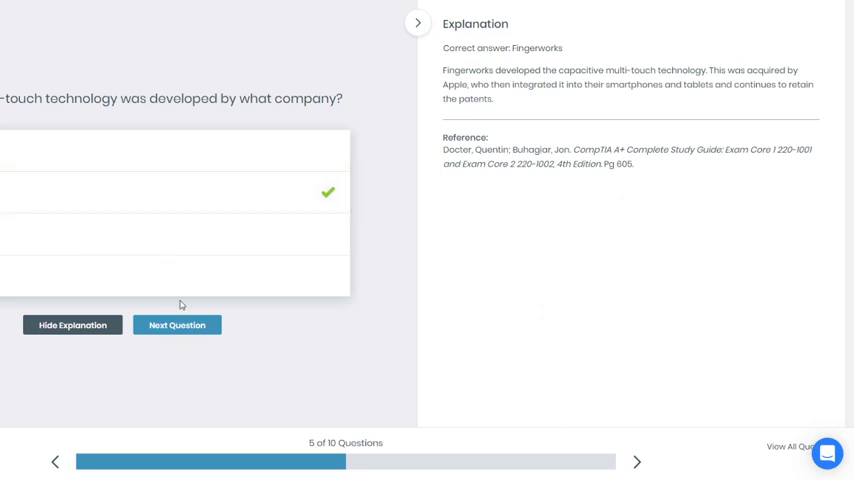
# Advance to question 6, answer Hardware-assisted virtualization, and show its explanation.
pyautogui.click(176, 324)
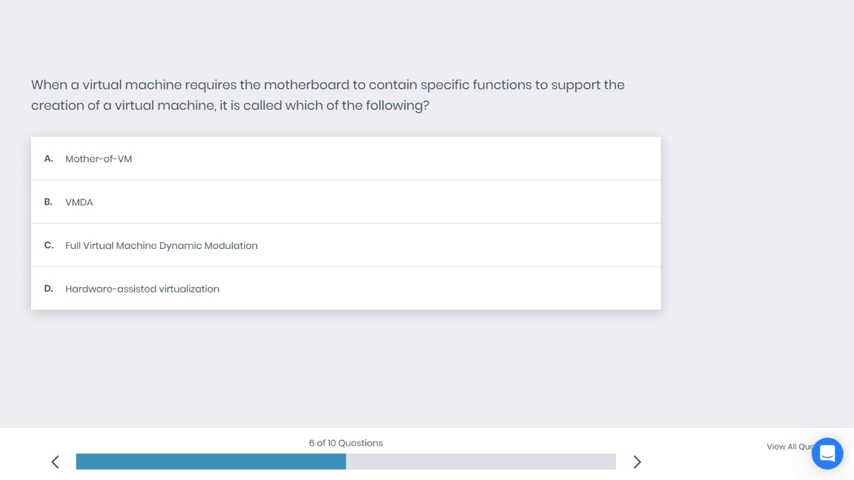
pyautogui.click(140, 288)
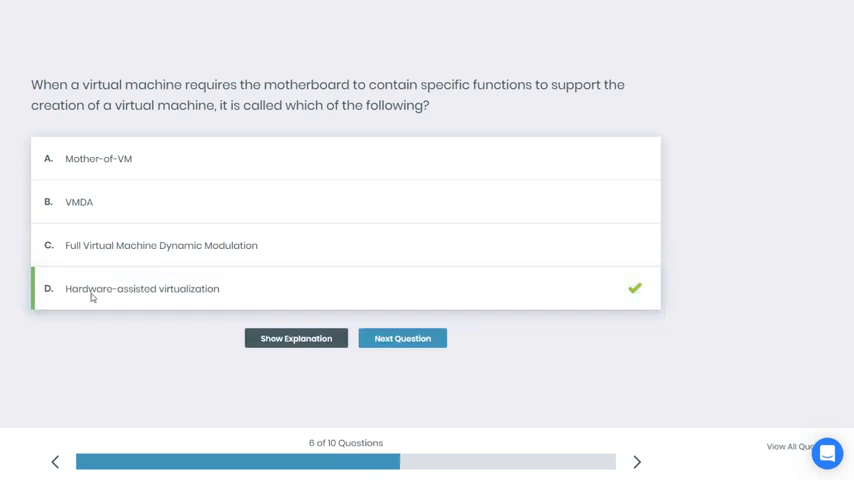
pyautogui.moveTo(272, 352)
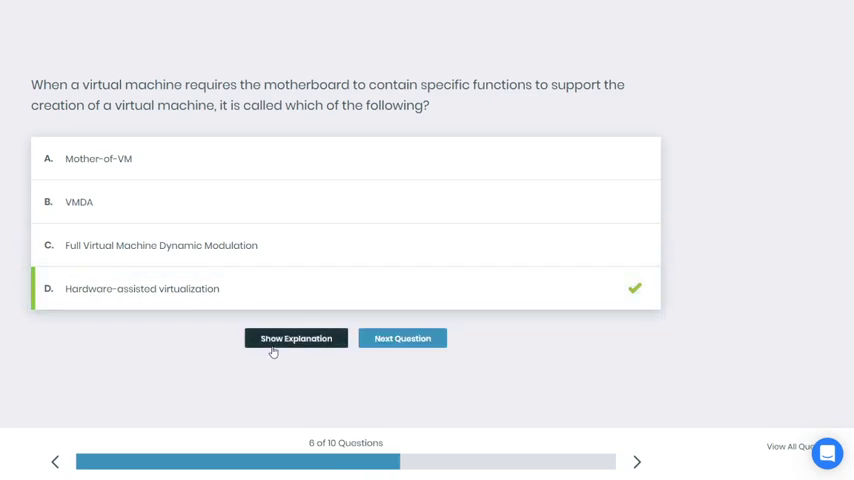
pyautogui.click(296, 338)
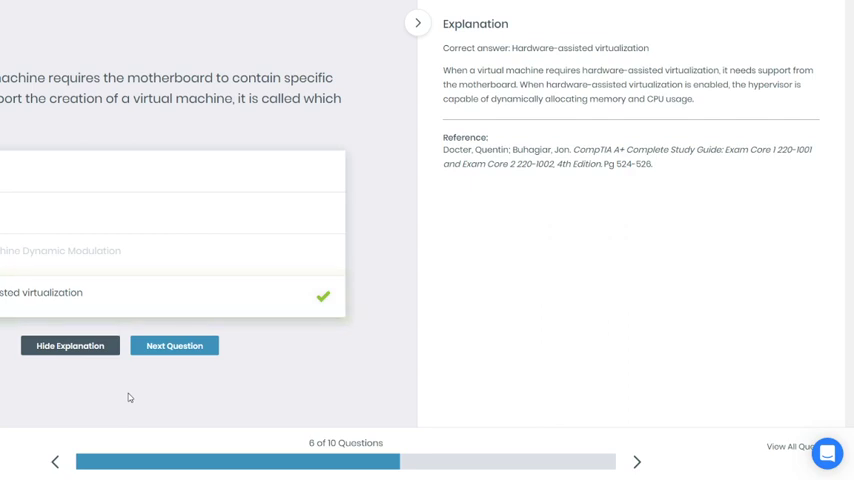
pyautogui.moveTo(174, 344)
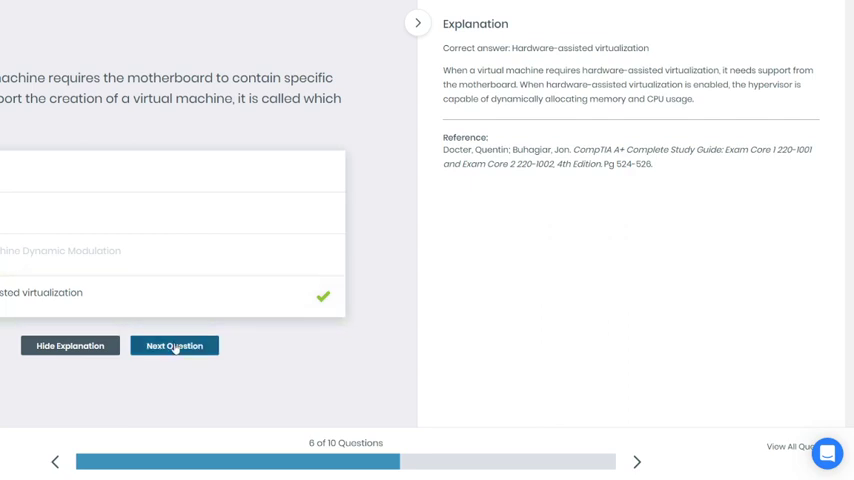
# Advance to question 7, answer Internet as what Safe Mode doesn't load, and show its explanation.
pyautogui.click(174, 344)
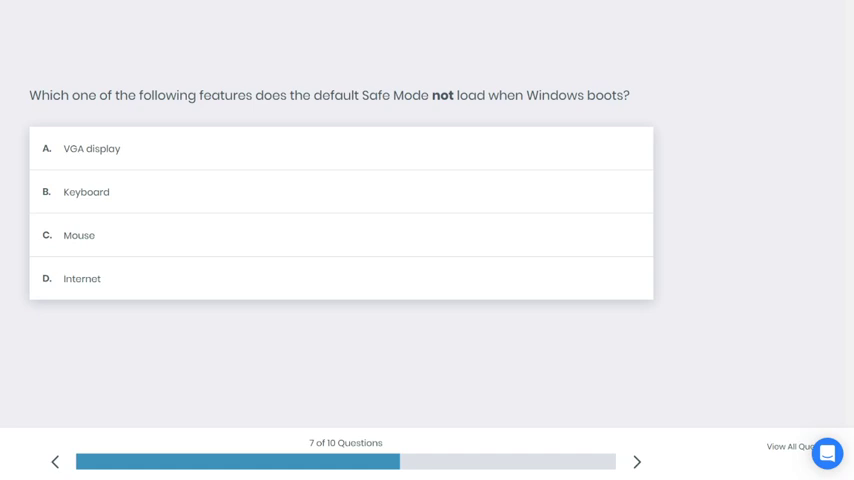
pyautogui.click(82, 278)
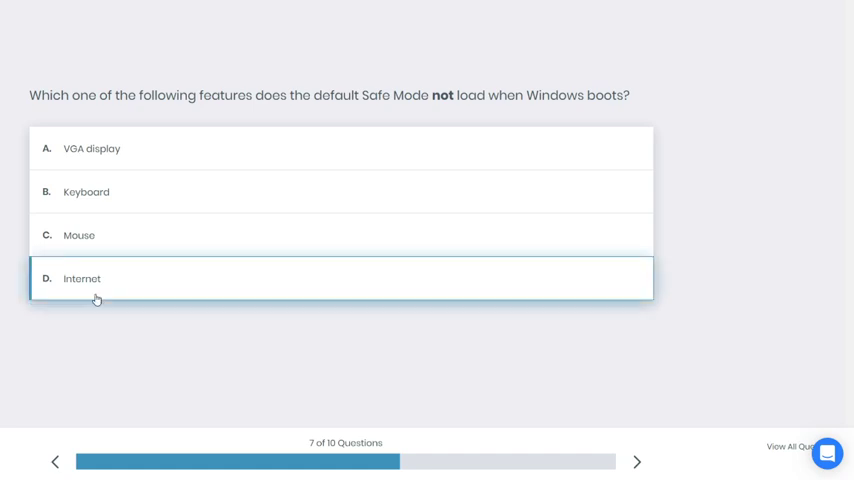
pyautogui.click(84, 278)
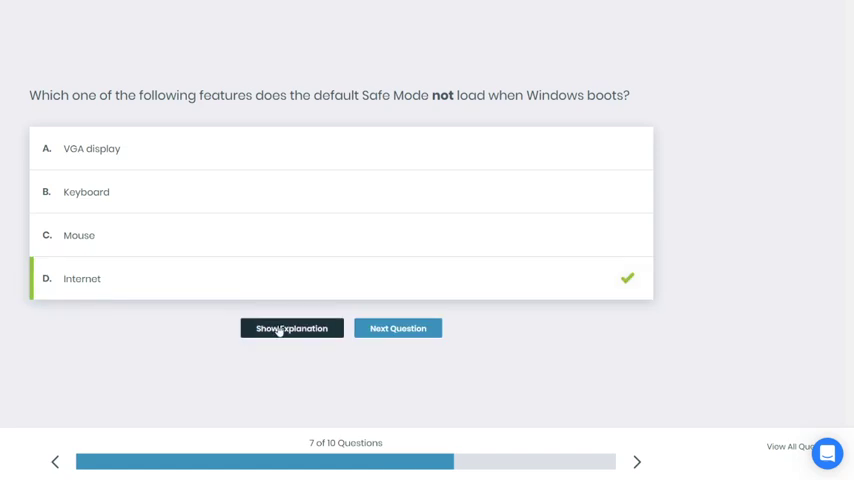
pyautogui.click(292, 328)
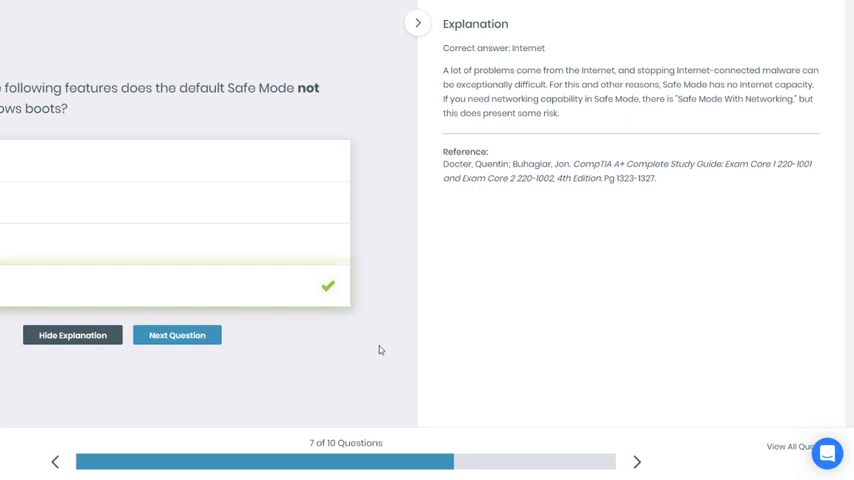
# Advance to question 8, answer netstat for open ports and connected clients, and show its explanation.
pyautogui.click(176, 336)
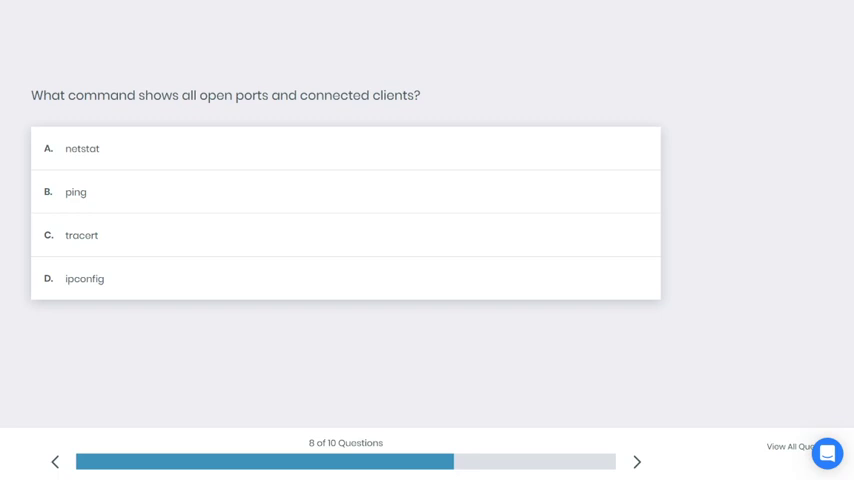
pyautogui.click(80, 148)
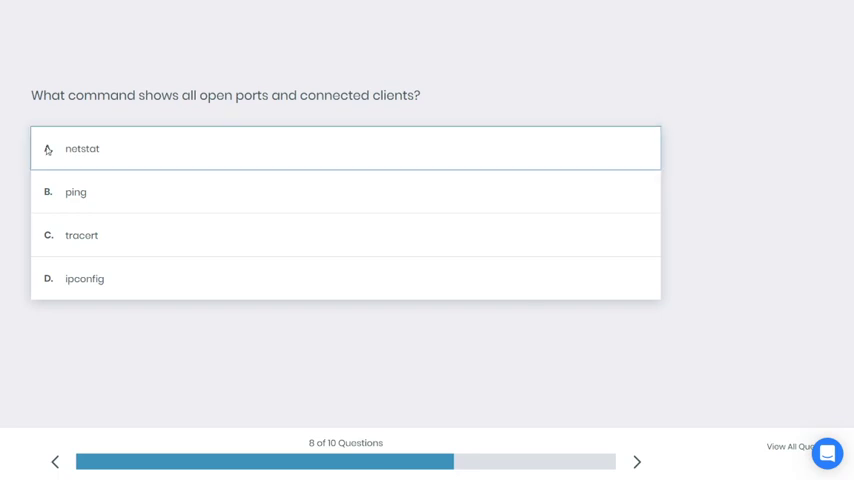
pyautogui.click(82, 148)
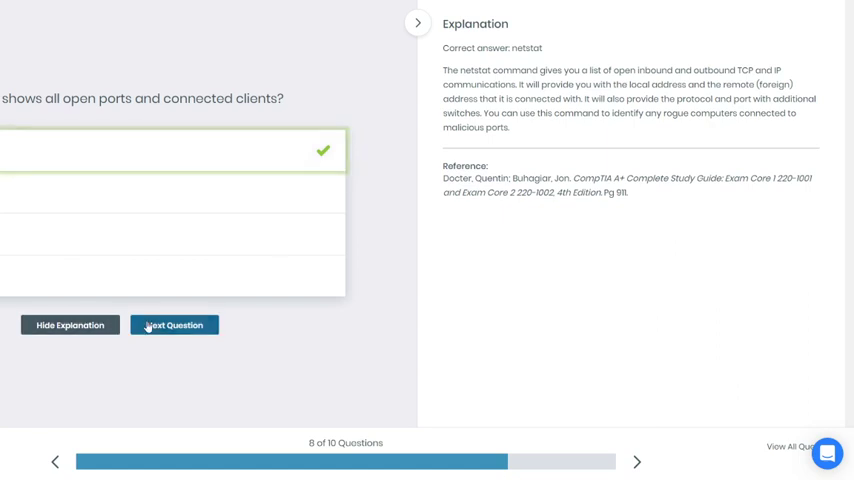
# Advance to question 9, answer Windows memory diagnostic tool for bad memory, and show its explanation.
pyautogui.click(174, 324)
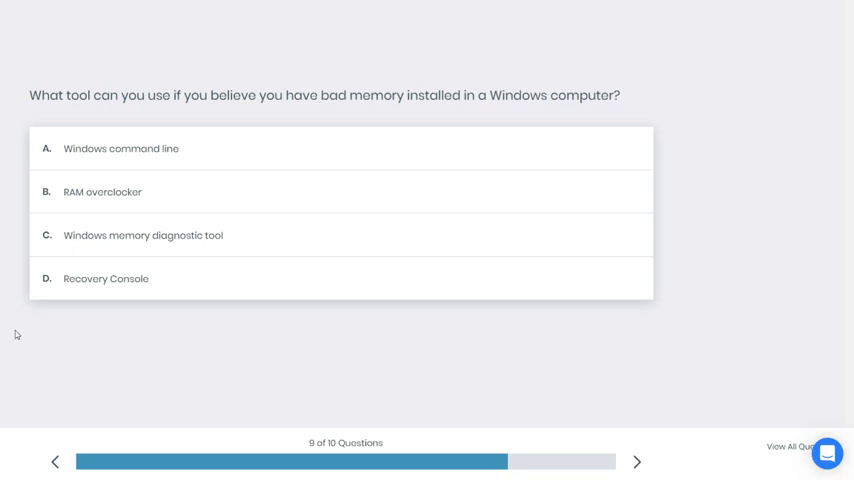
pyautogui.moveTo(84, 310)
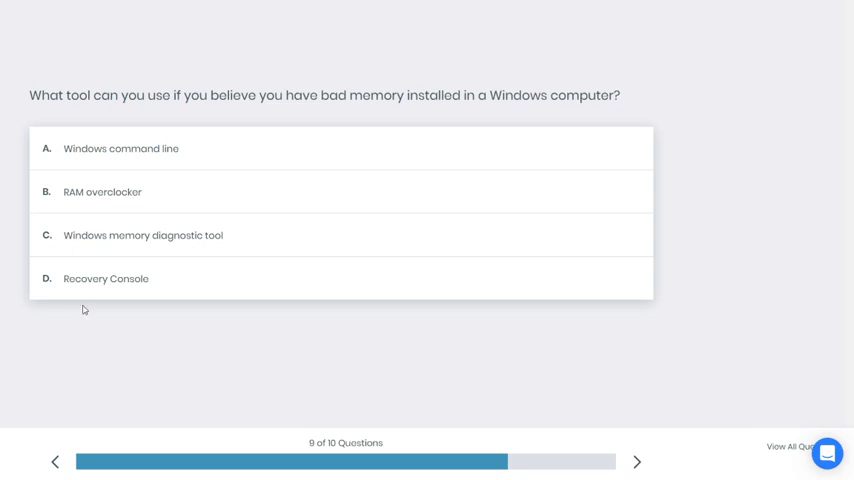
pyautogui.click(144, 236)
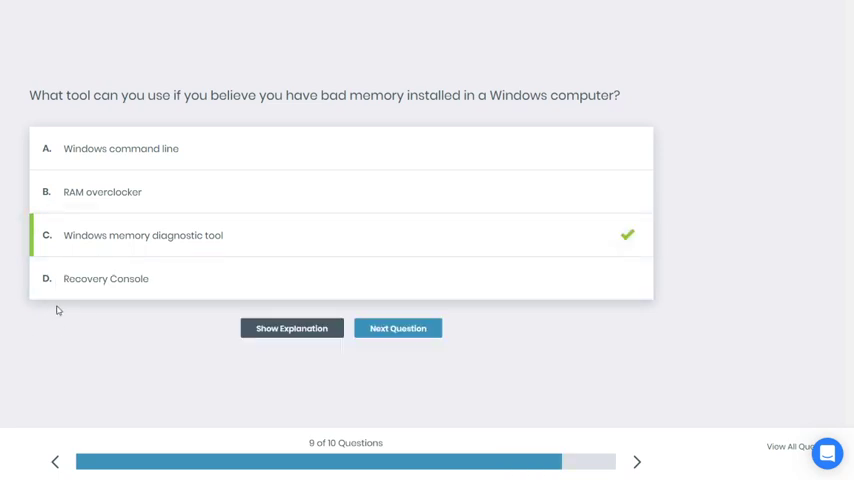
pyautogui.click(292, 328)
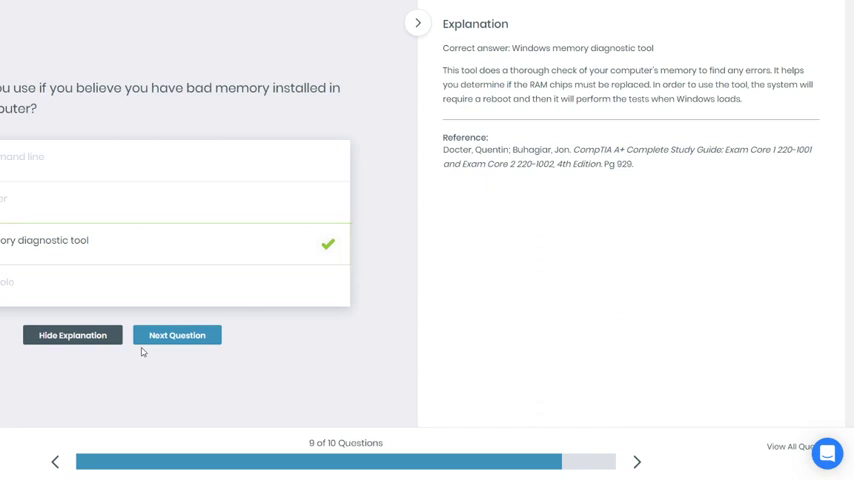
# Advance to question 10, answer Biometric for fingerprint and retinal scans, and show its explanation.
pyautogui.click(176, 336)
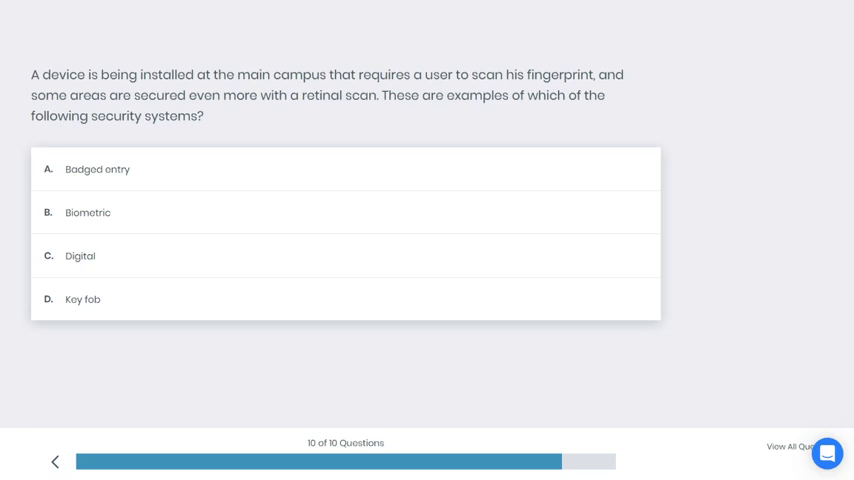
pyautogui.click(88, 212)
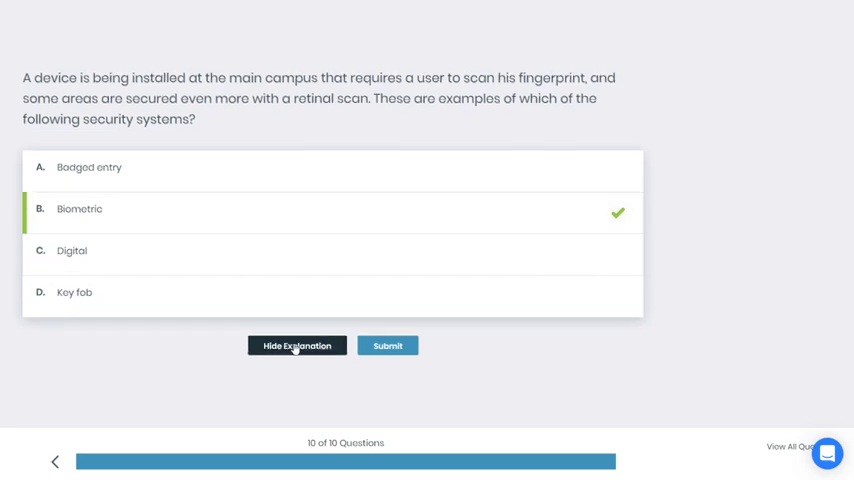
pyautogui.click(296, 344)
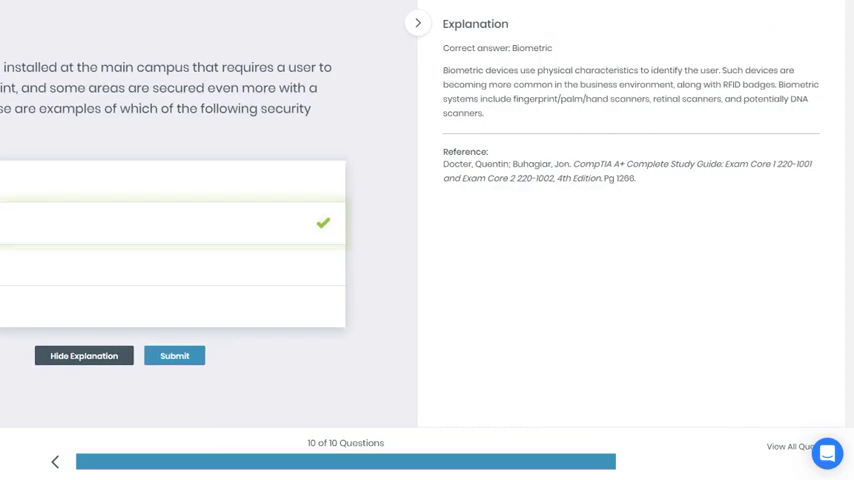